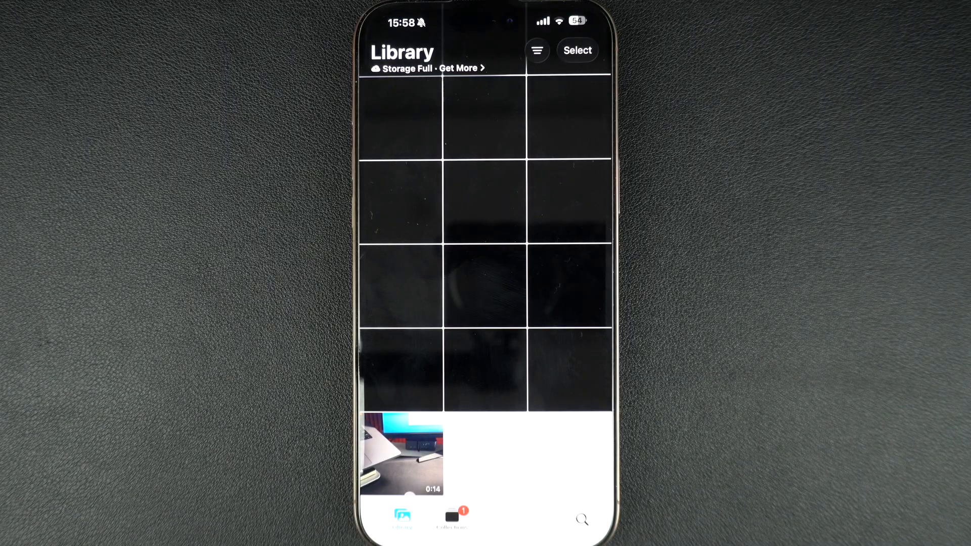
# - Open the 0:14 video recorded today from the Library grid
pyautogui.click(404, 452)
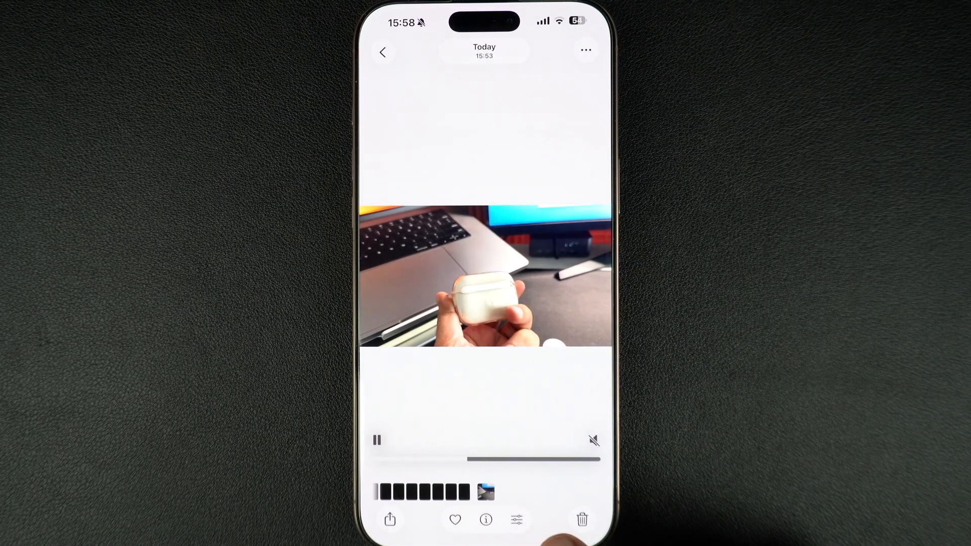
# - Enter Edit mode and drag the trim handles to keep a short middle section
pyautogui.click(515, 519)
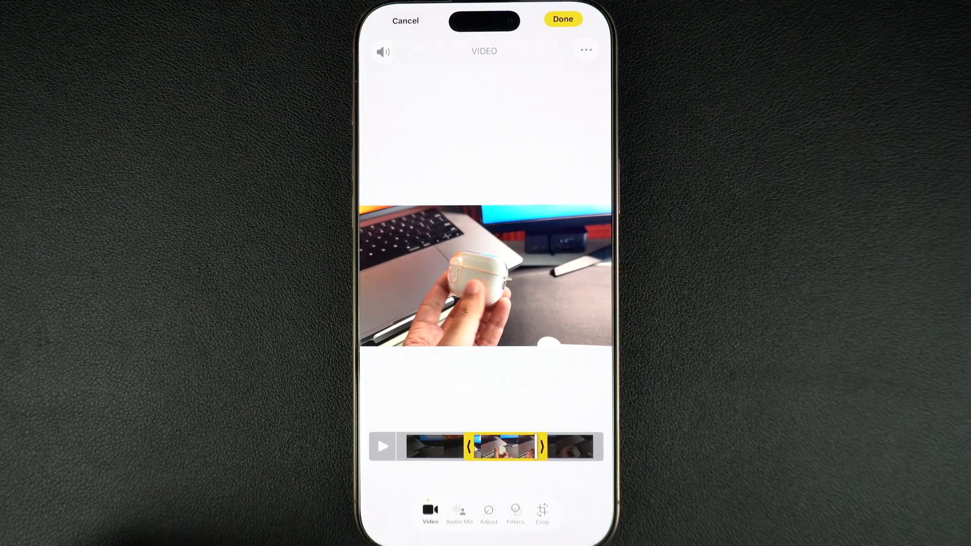
pyautogui.click(382, 447)
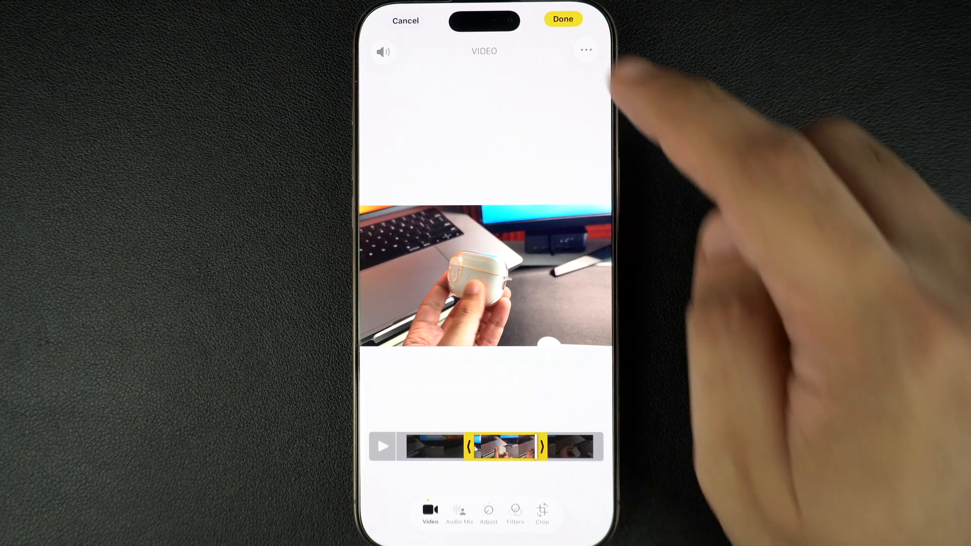
# - Finish editing with Done and choose Save Video as New Clip
pyautogui.click(585, 50)
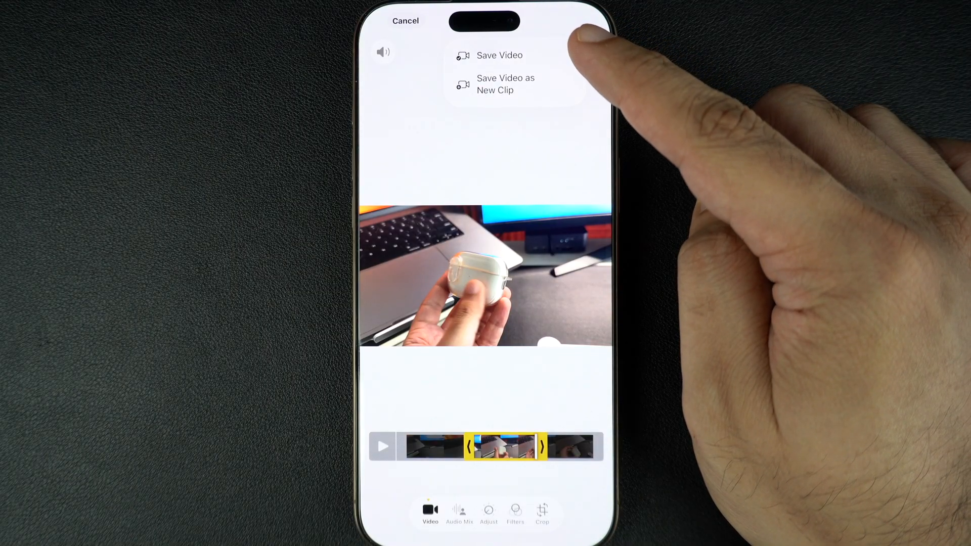
pyautogui.moveTo(585, 62)
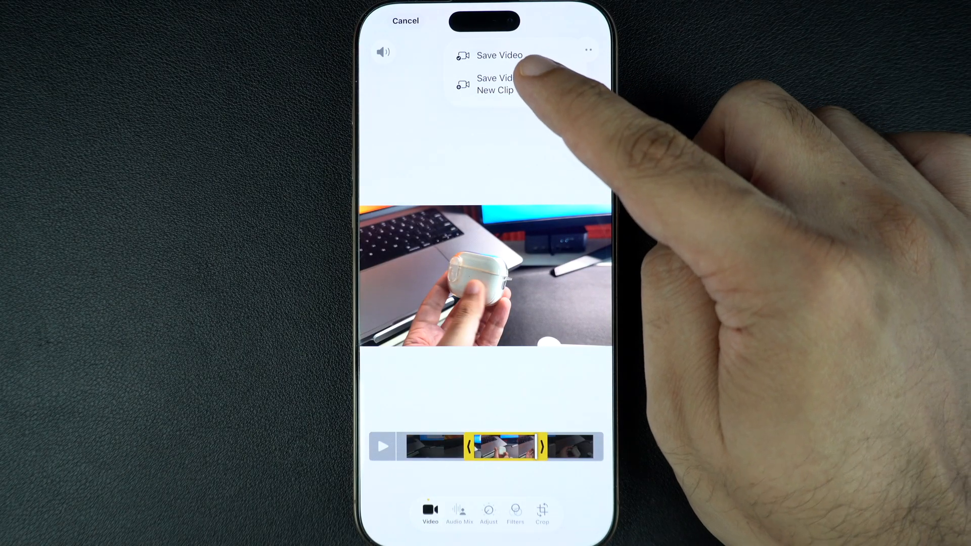
pyautogui.click(498, 55)
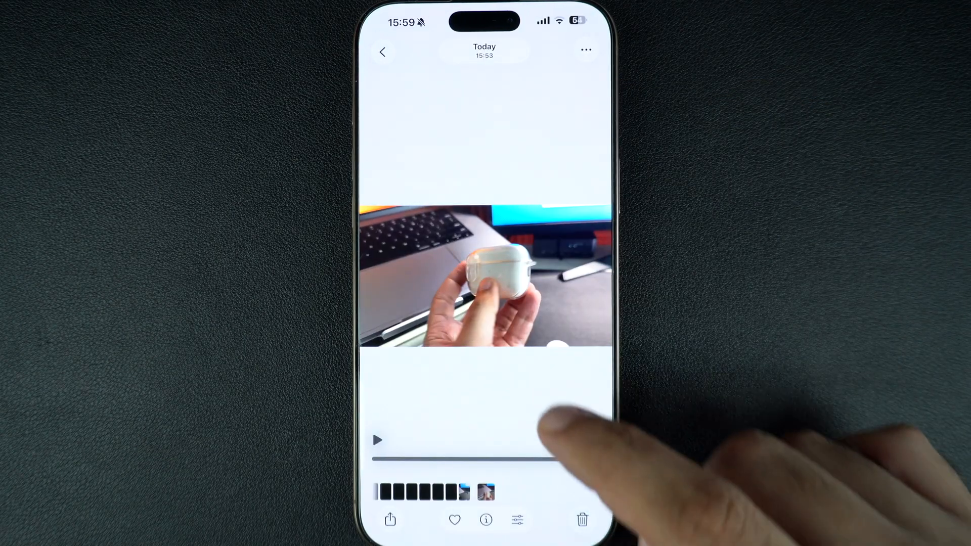
# - Return to the Library and open the new 0:05 clip beside the original
pyautogui.click(382, 52)
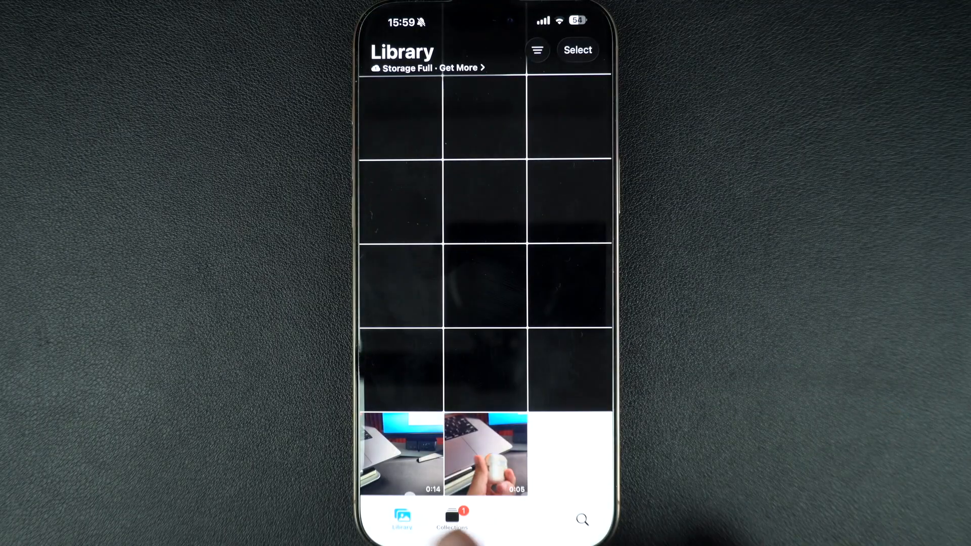
pyautogui.click(485, 454)
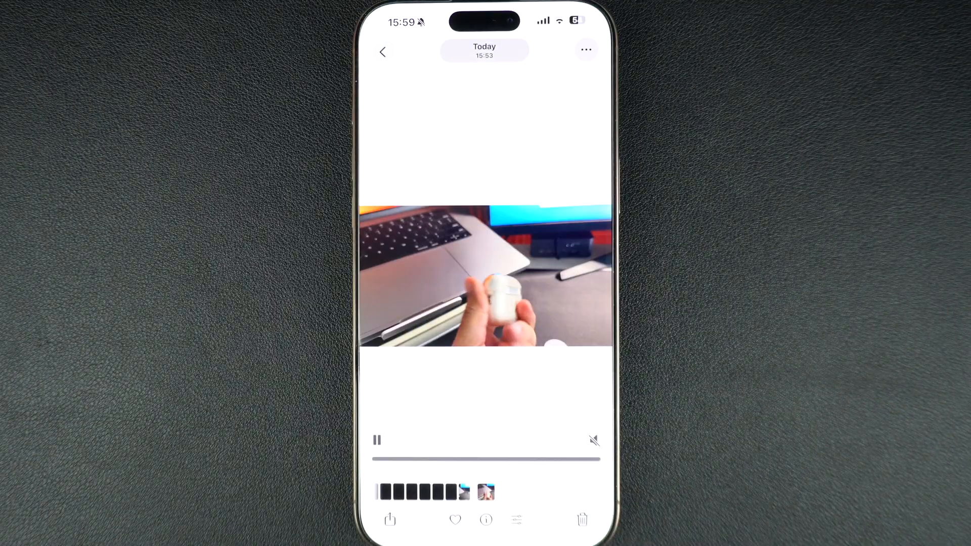